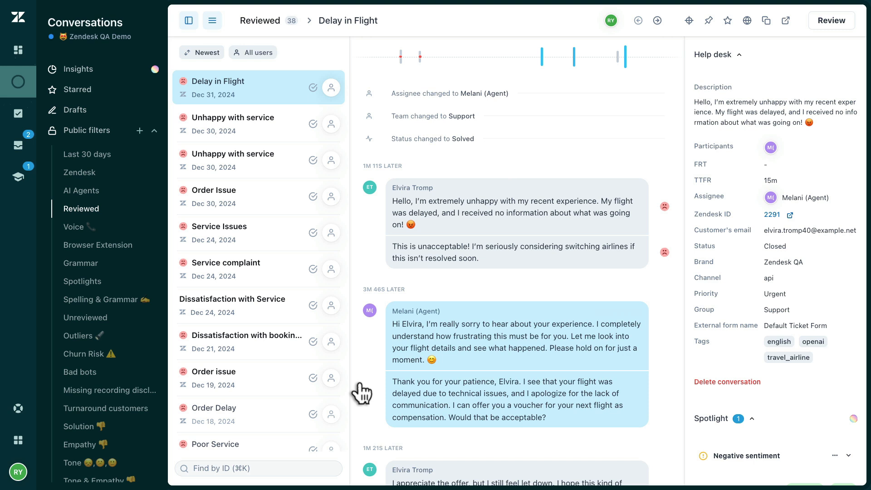
# Step: Go from the account menu to the personal General settings page
pyautogui.click(18, 472)
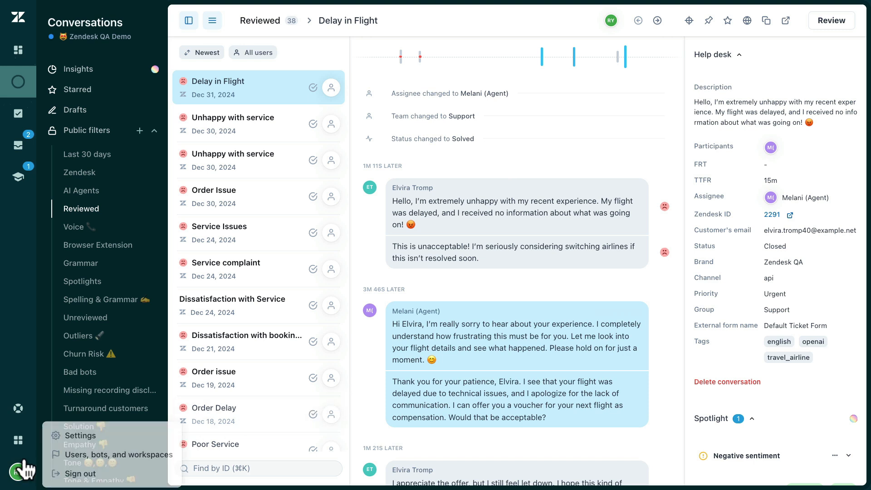
pyautogui.click(81, 436)
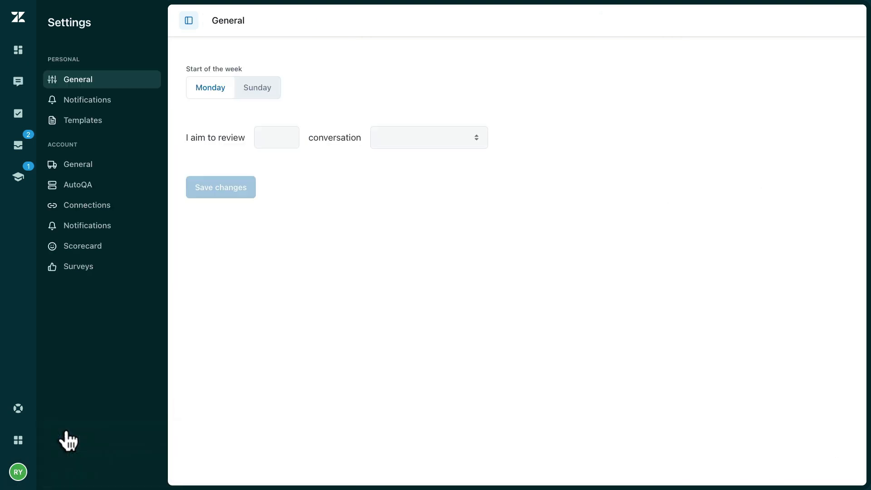
pyautogui.click(256, 87)
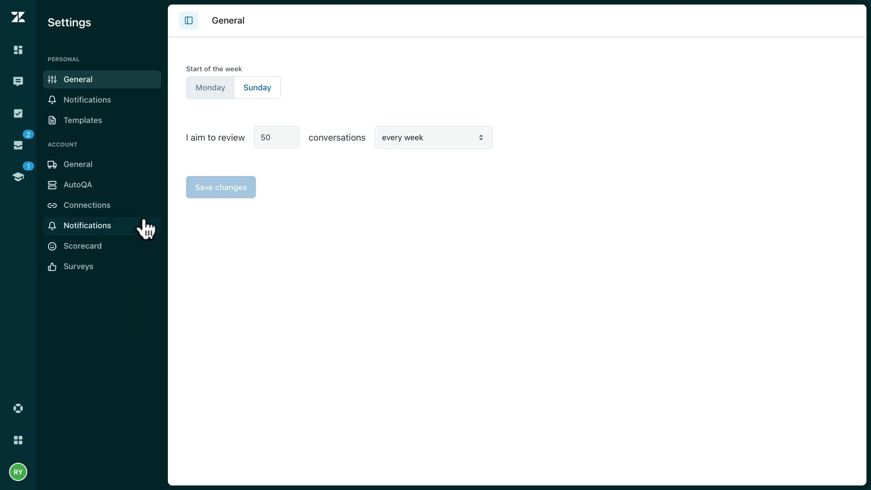
# Step: Open the account-level Notifications settings from the Settings sidebar
pyautogui.click(87, 225)
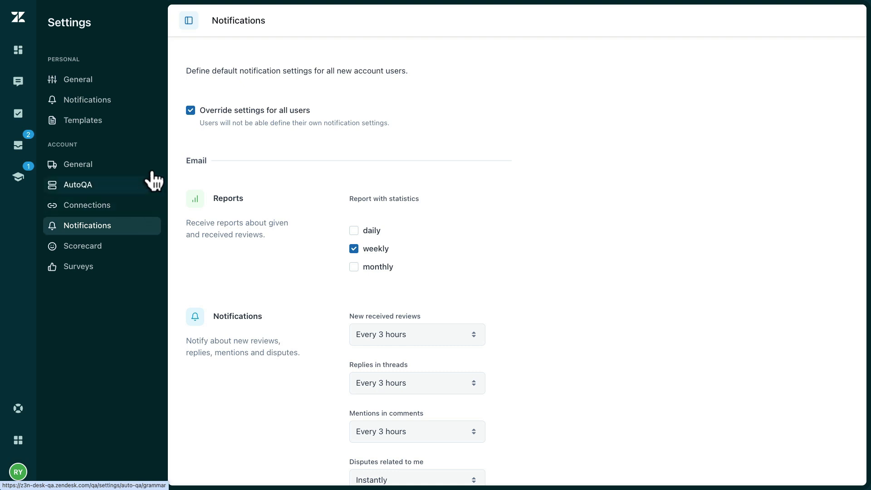
pyautogui.moveTo(177, 121)
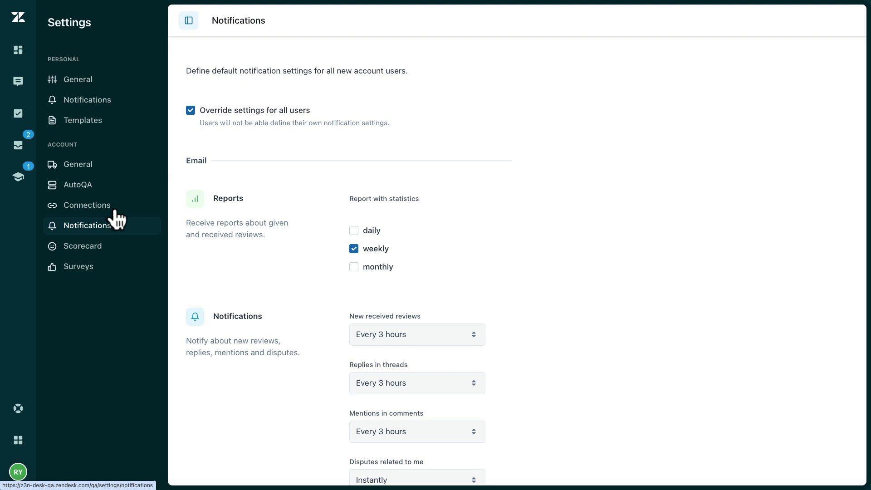
# Step: Uncheck 'Override settings for all users' and look through the notification options
pyautogui.click(190, 110)
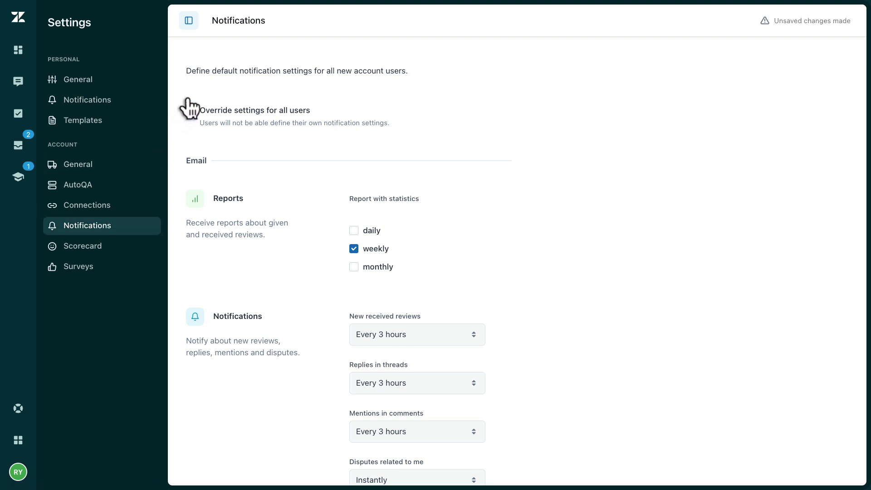
pyautogui.scroll(3)
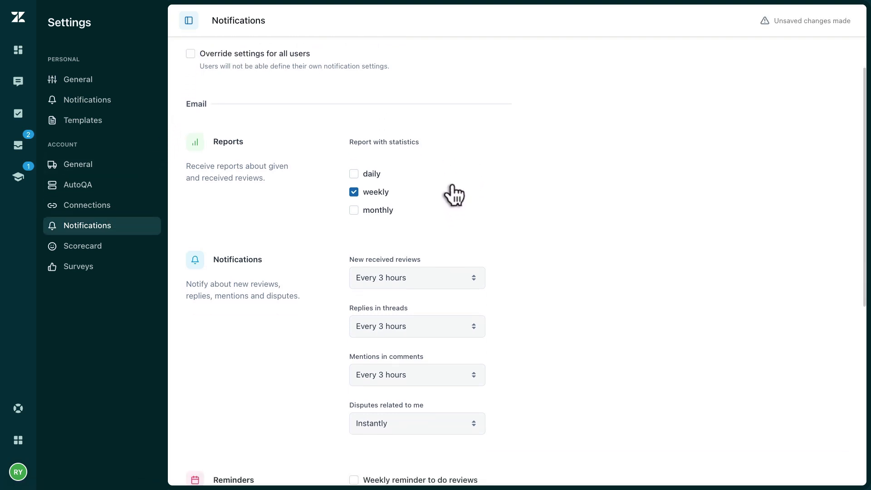
pyautogui.moveTo(443, 176)
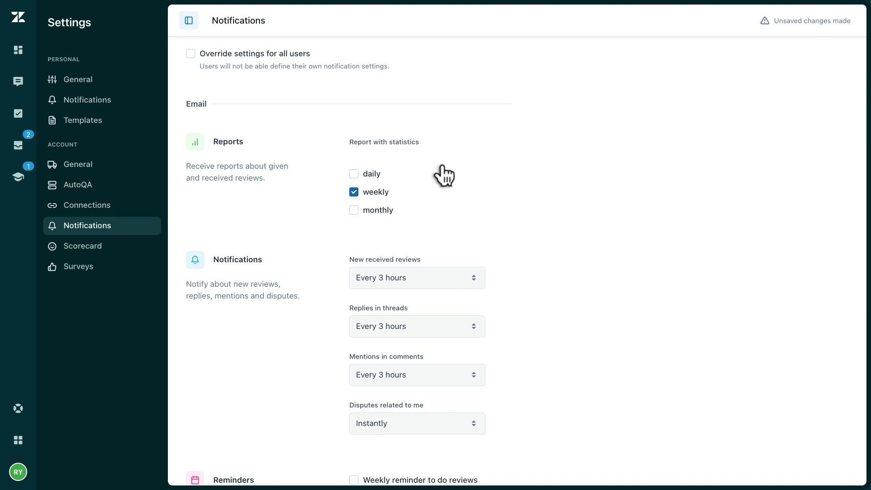
pyautogui.moveTo(485, 183)
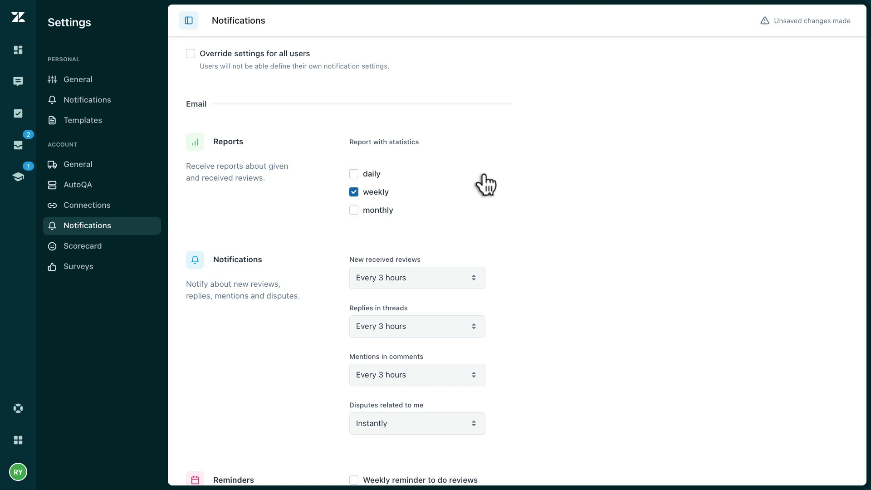
pyautogui.scroll(-3)
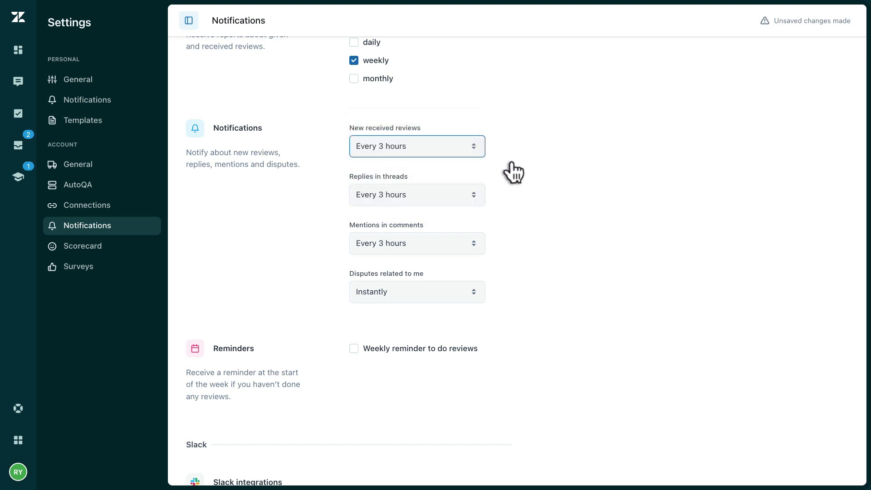
# Step: Save the account notification changes, confirmed by the 'Notification settings updated' toast
pyautogui.scroll(-3)
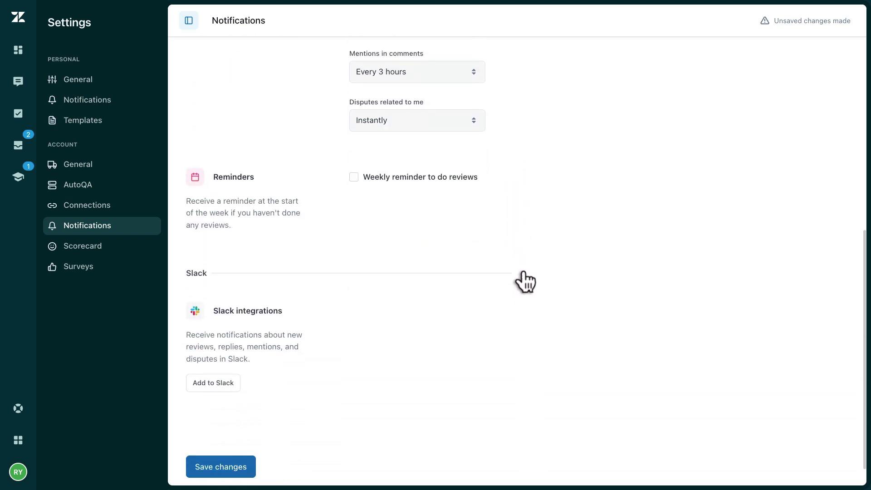
pyautogui.moveTo(493, 178)
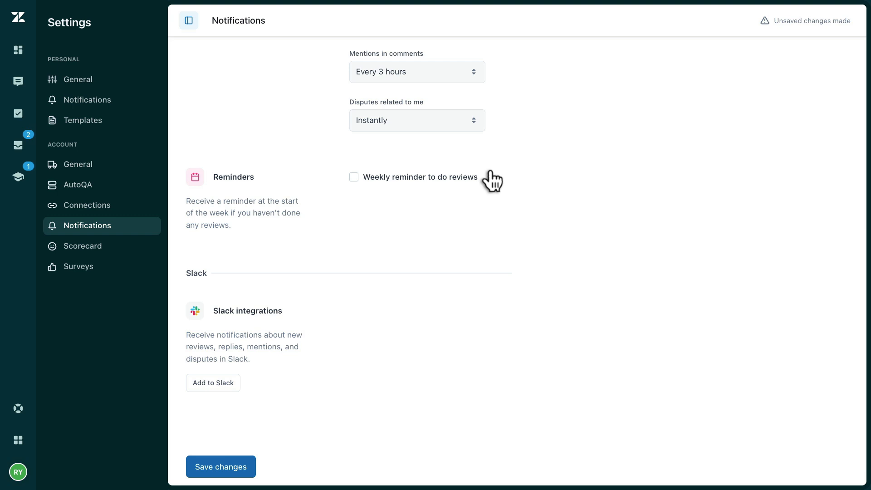
pyautogui.moveTo(493, 190)
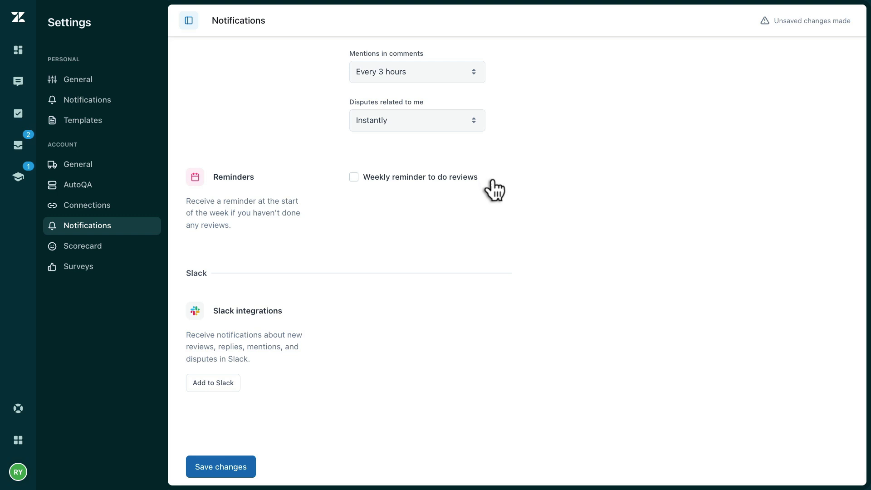
pyautogui.scroll(-3)
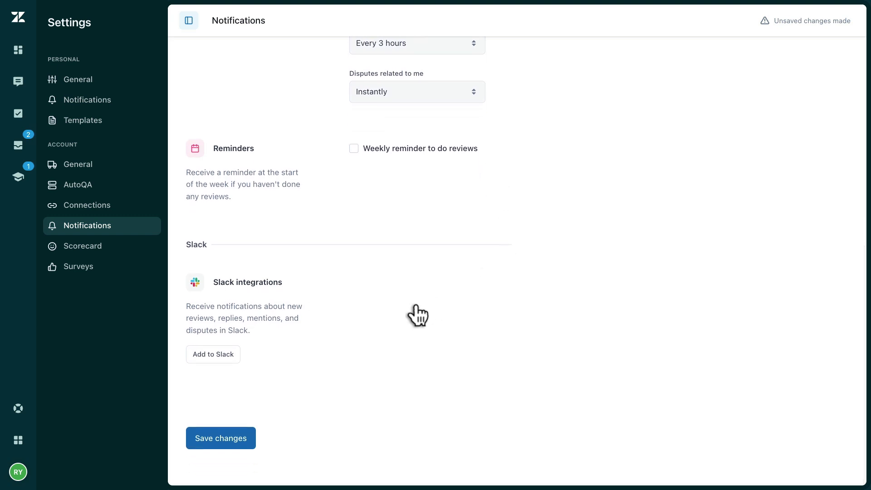
pyautogui.moveTo(264, 354)
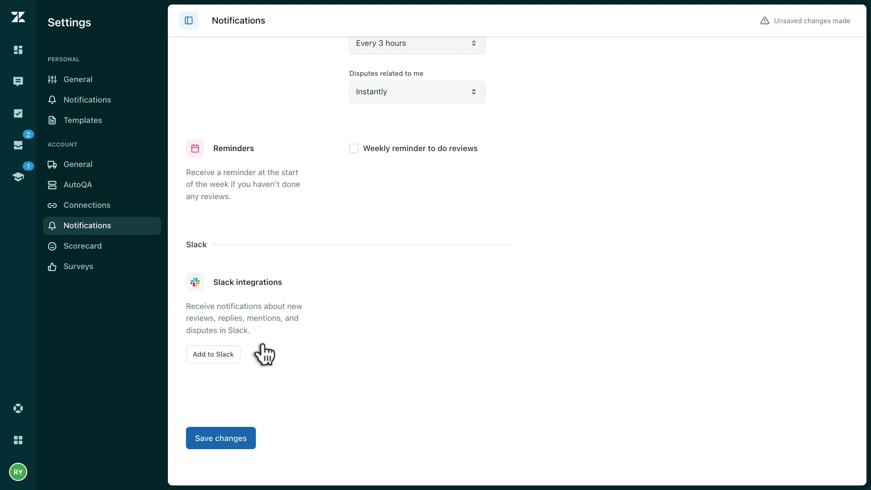
pyautogui.moveTo(258, 397)
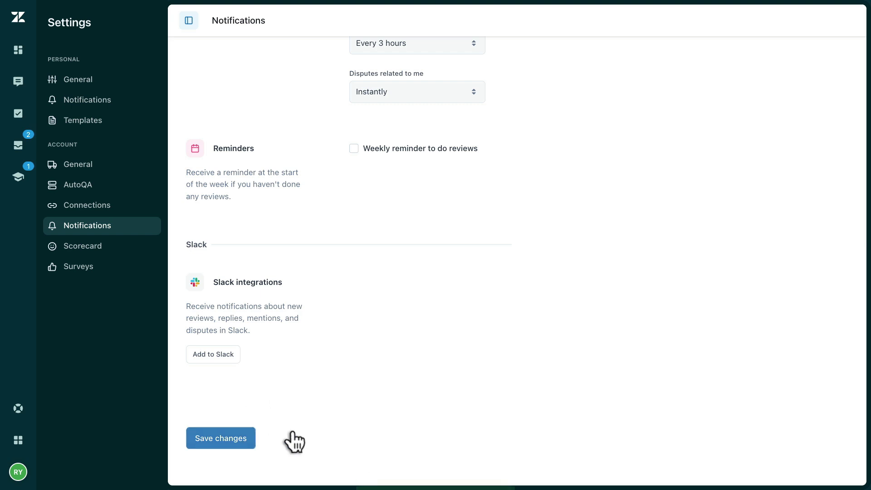
pyautogui.click(220, 437)
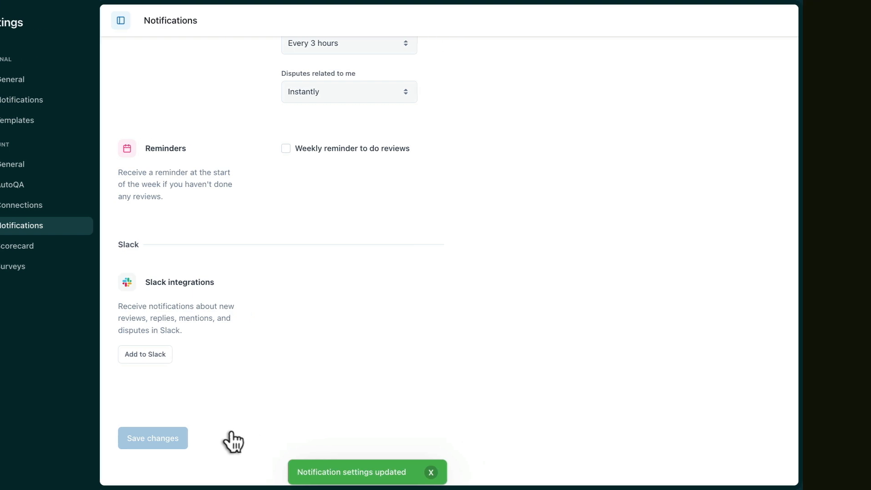